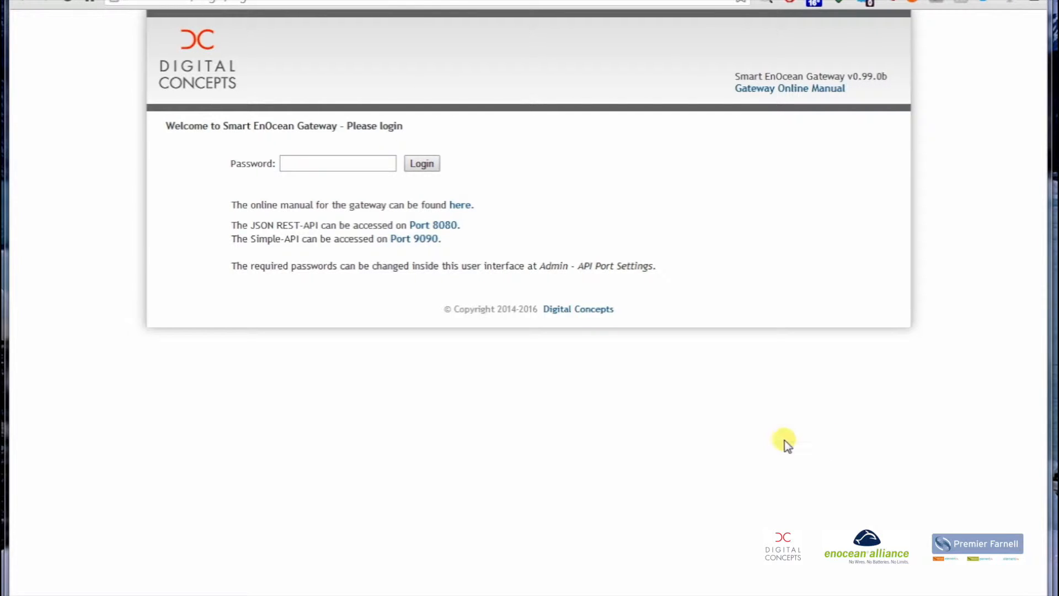
pyautogui.moveTo(205, 272)
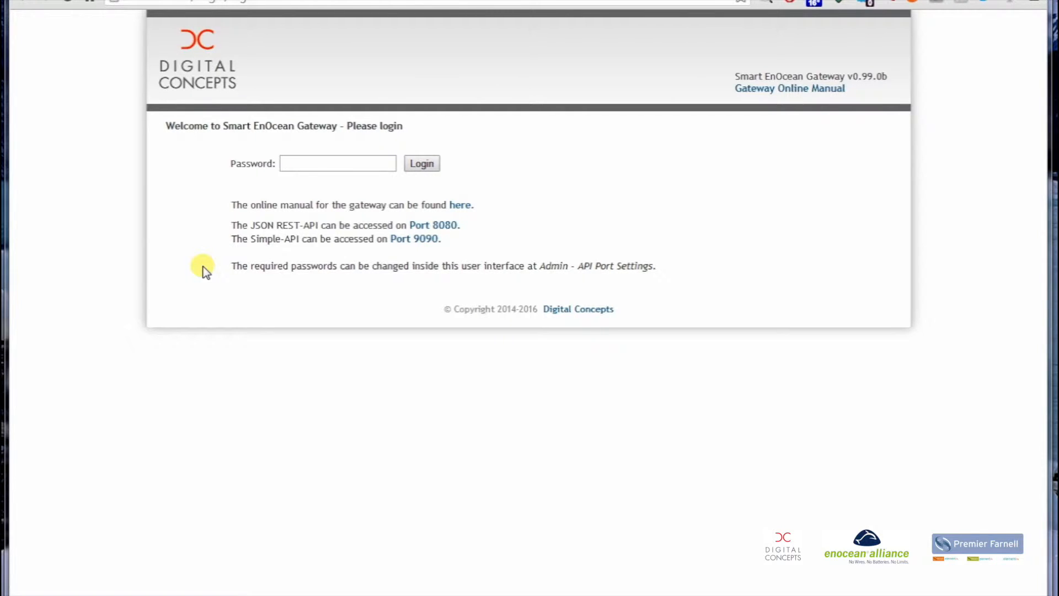
pyautogui.moveTo(160, 585)
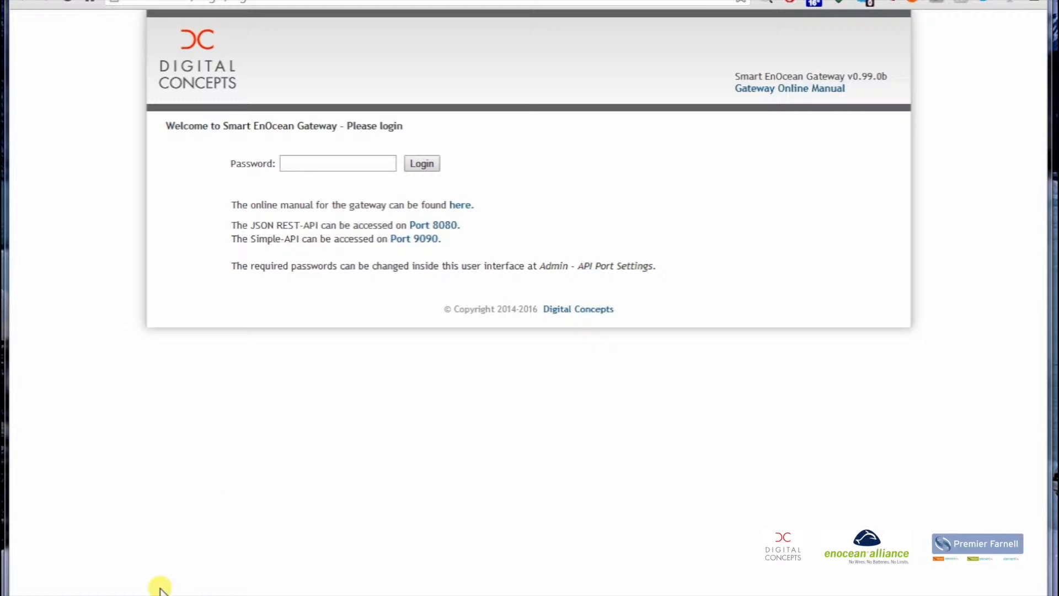
pyautogui.moveTo(180, 416)
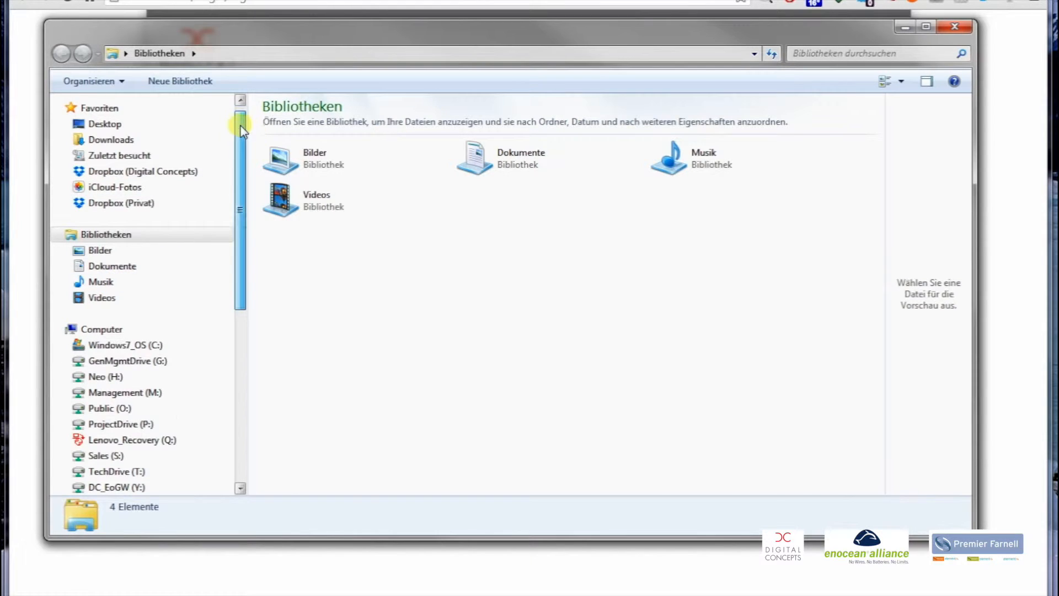
# Step: Show the Netzwerk location in Explorer, listing the DC-GW/EO-IP gateways
pyautogui.scroll(-3)
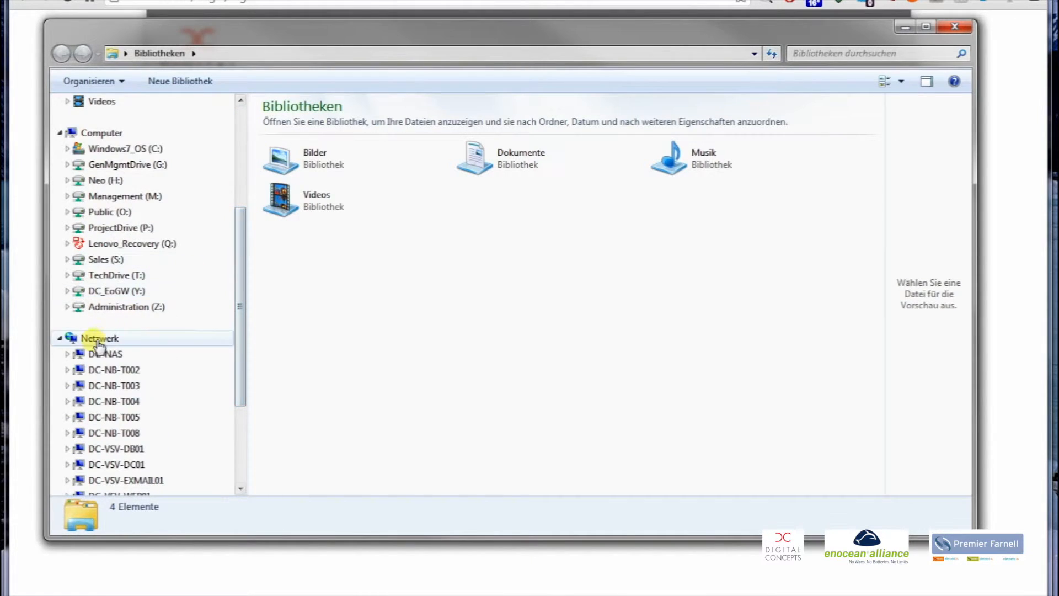
pyautogui.click(99, 337)
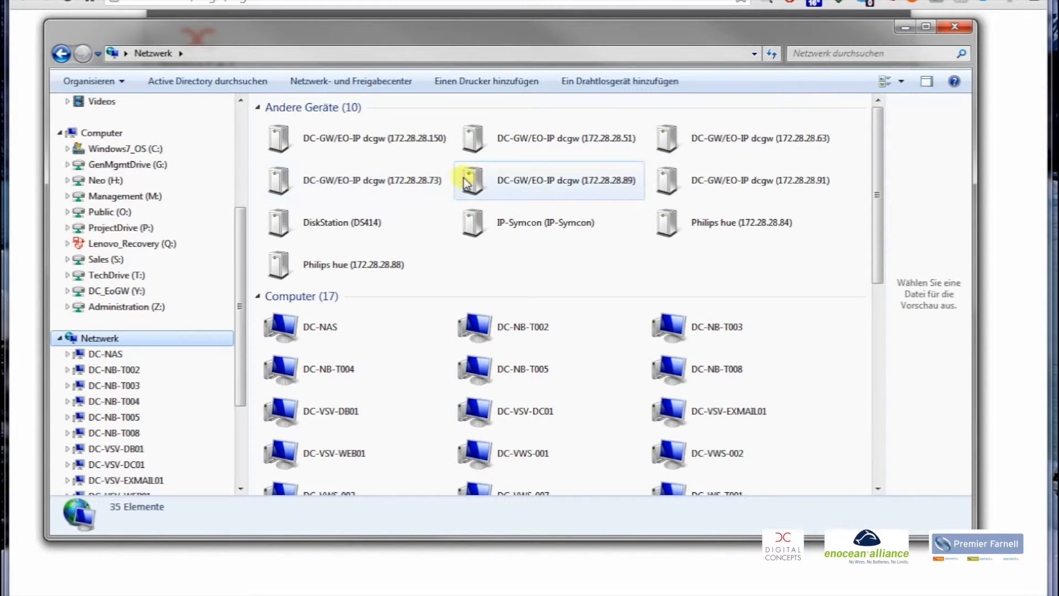
pyautogui.moveTo(606, 184)
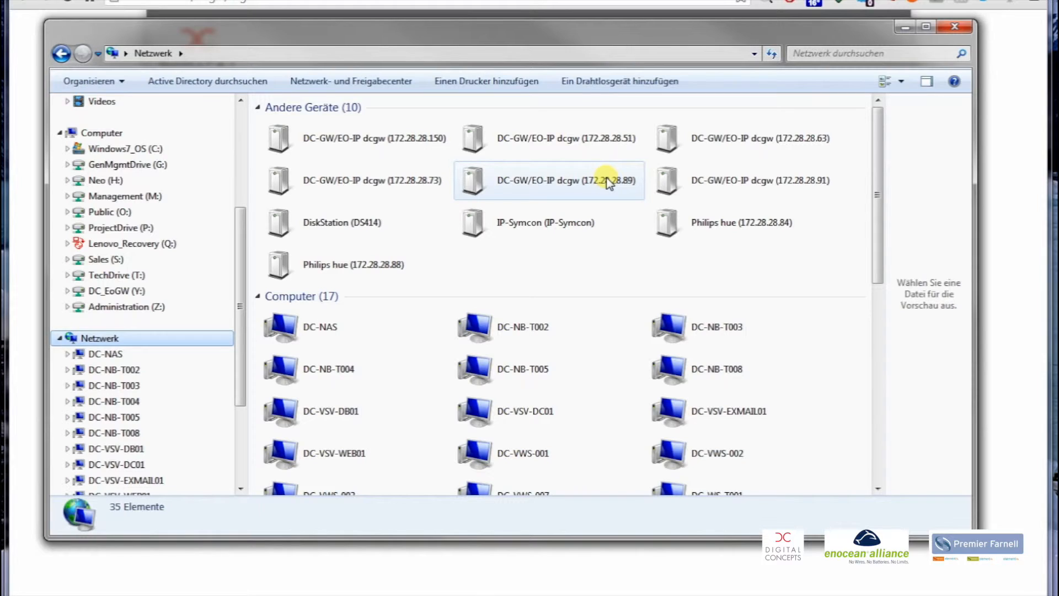
pyautogui.moveTo(743, 187)
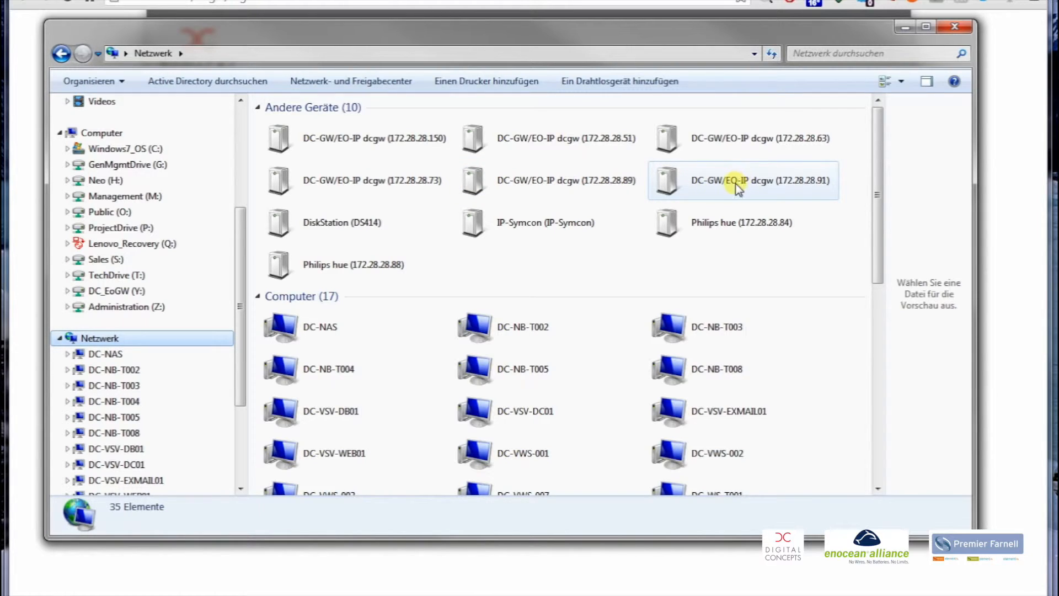
pyautogui.moveTo(802, 195)
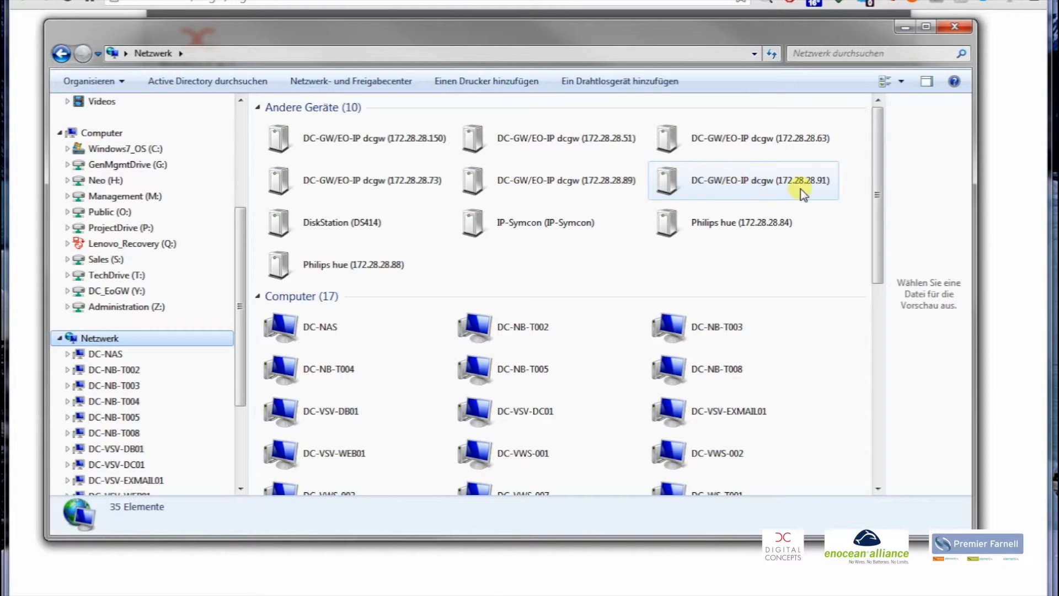
pyautogui.moveTo(819, 191)
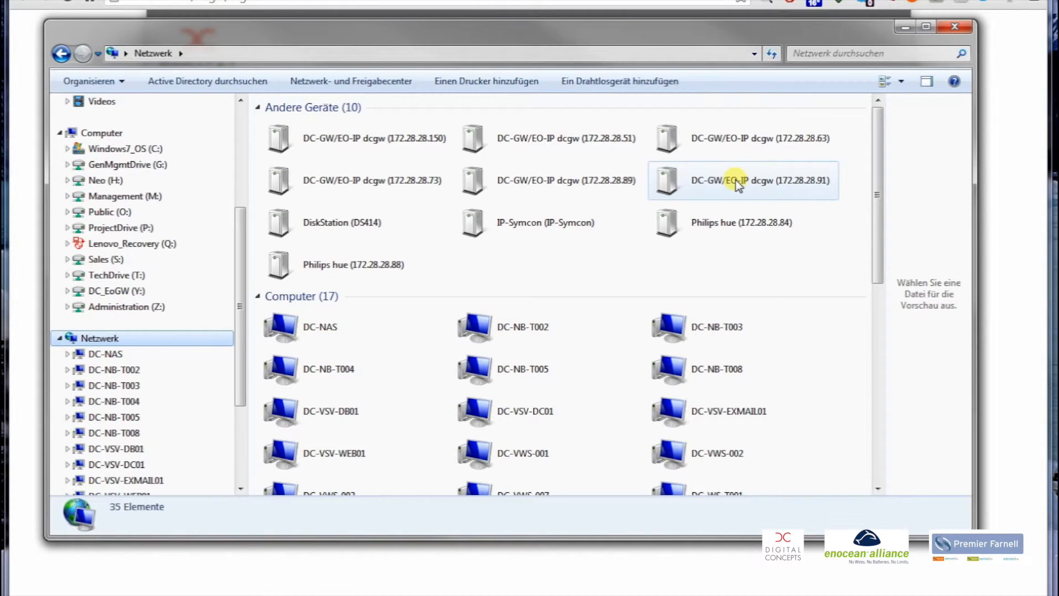
# Step: Open the 172.28.28.91 gateway's web interface and log in with its password
pyautogui.doubleClick(741, 181)
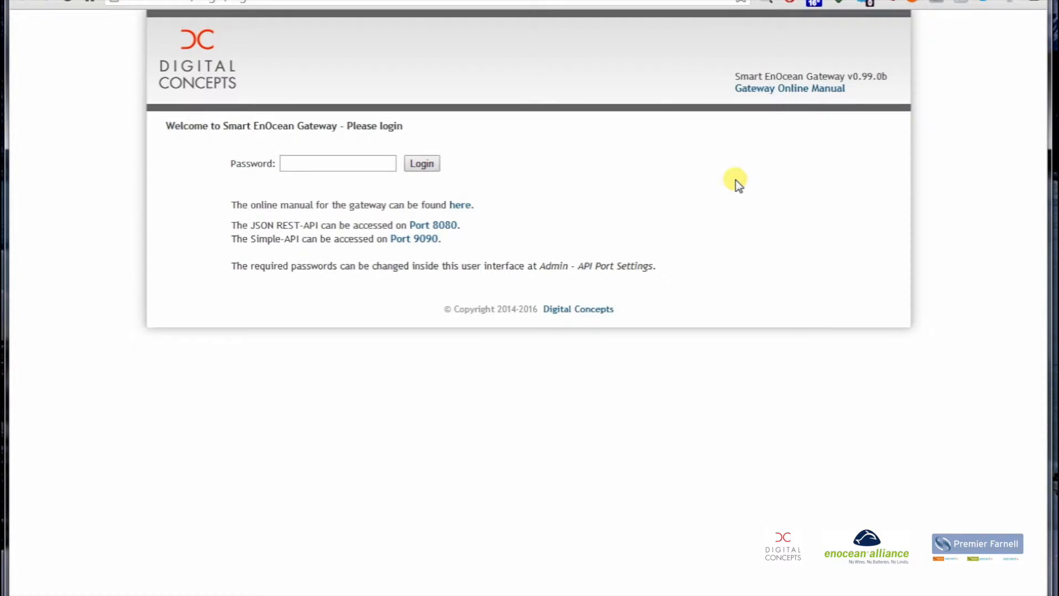
pyautogui.click(337, 163)
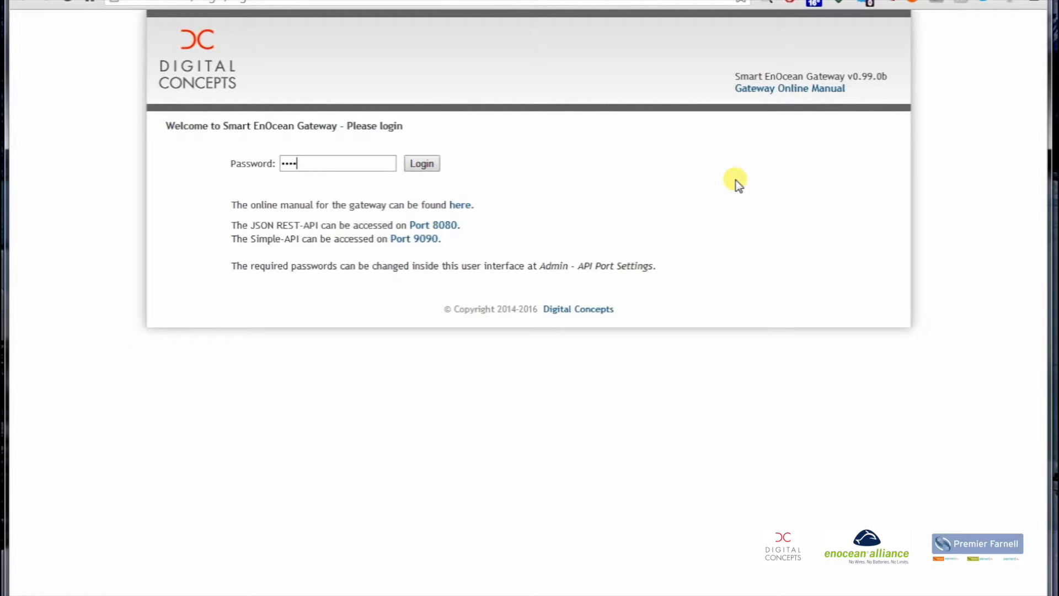
pyautogui.write('•')
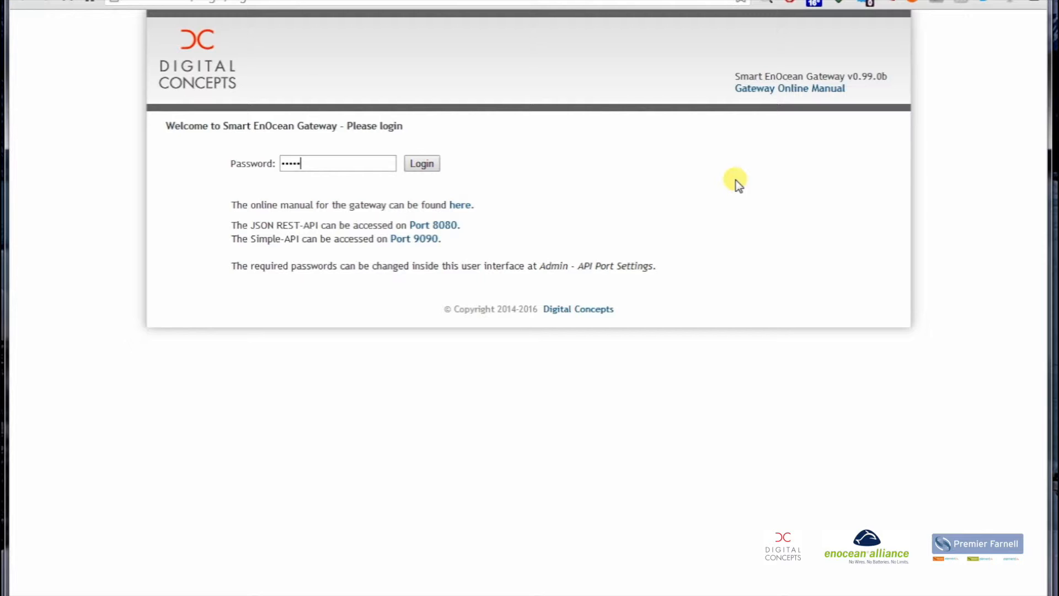
pyautogui.click(421, 163)
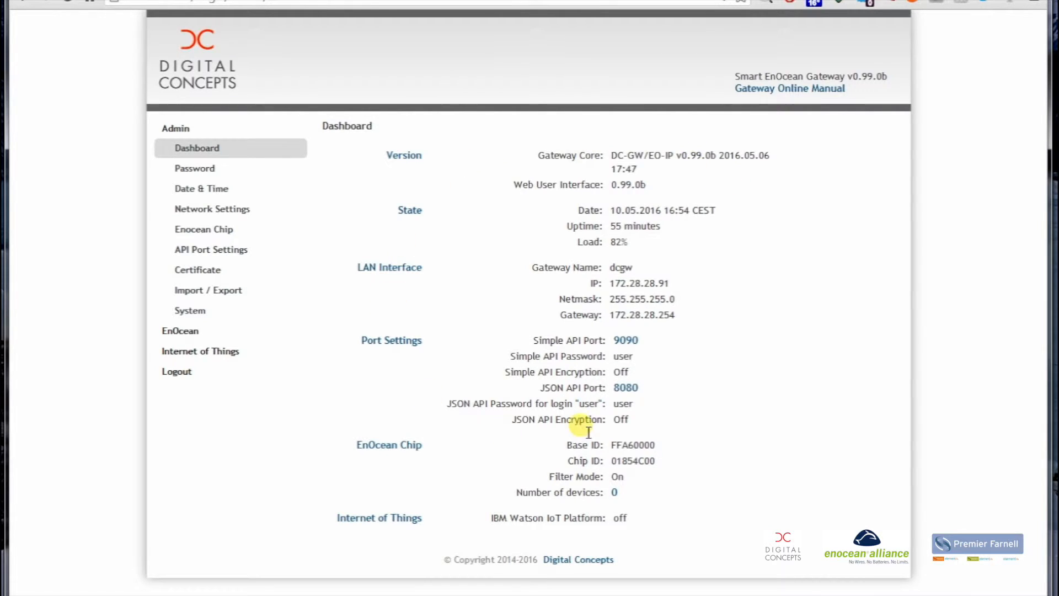
pyautogui.moveTo(561, 317)
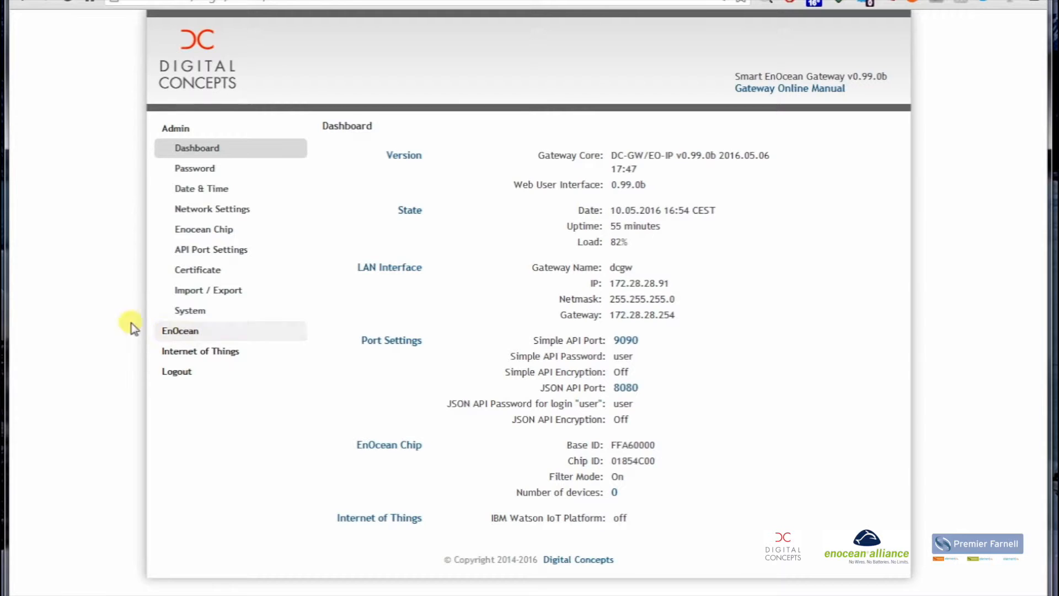
pyautogui.moveTo(249, 358)
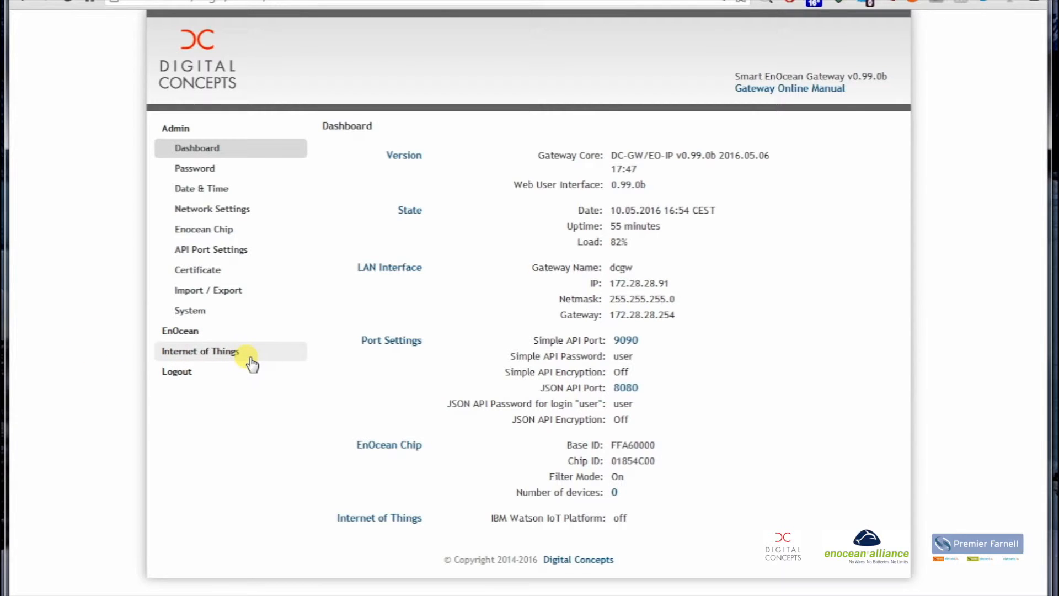
pyautogui.moveTo(206, 283)
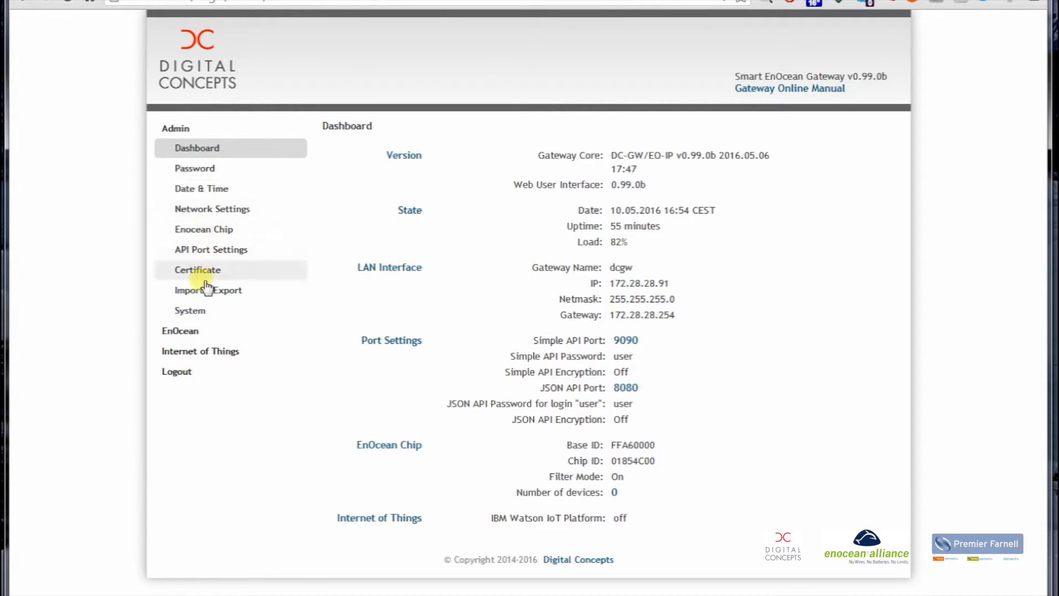
pyautogui.moveTo(190, 310)
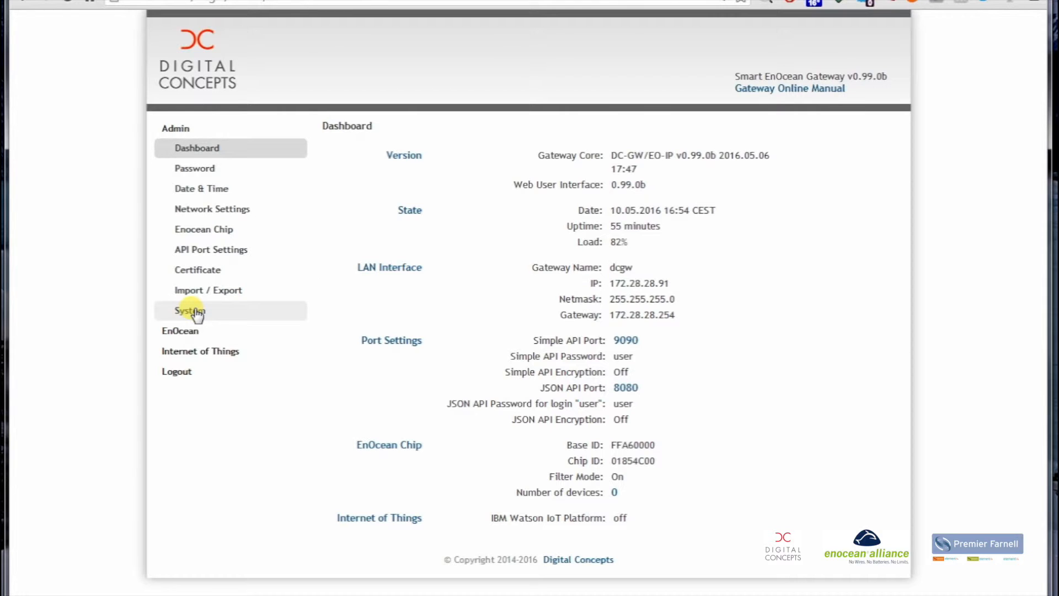
pyautogui.moveTo(253, 209)
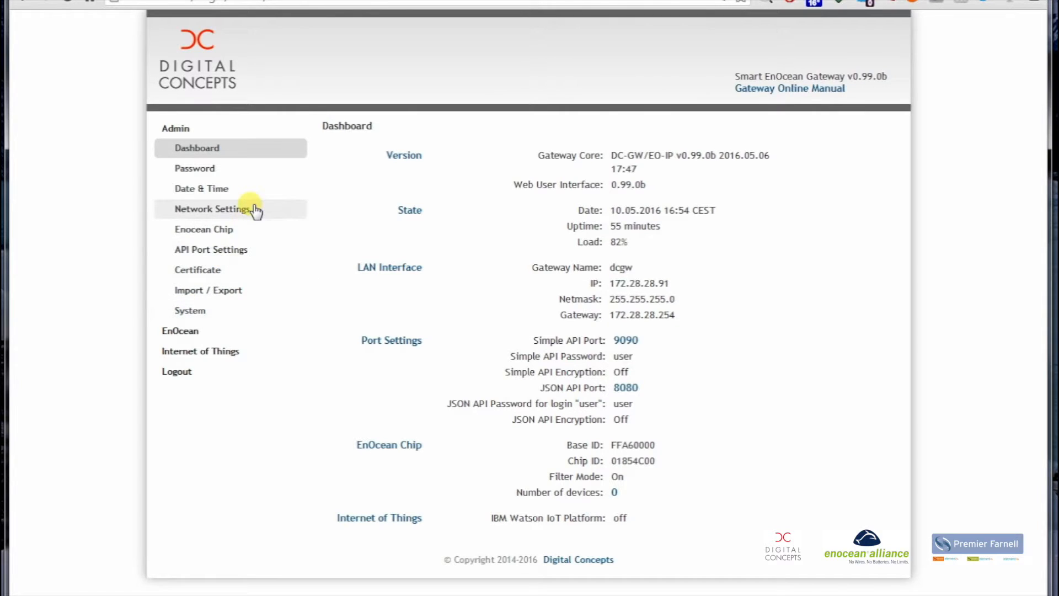
pyautogui.moveTo(218, 188)
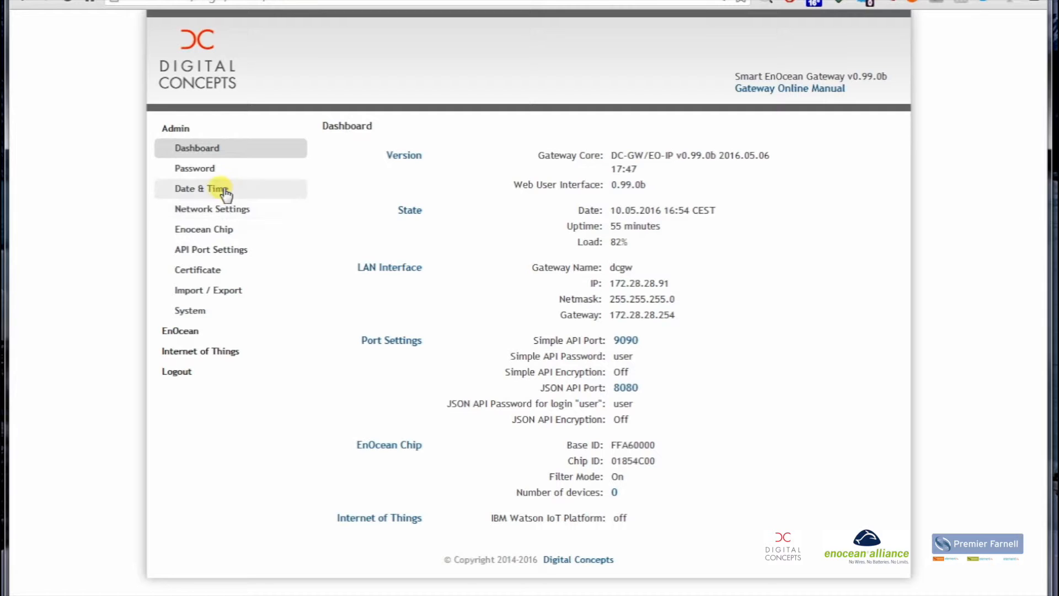
pyautogui.moveTo(229, 229)
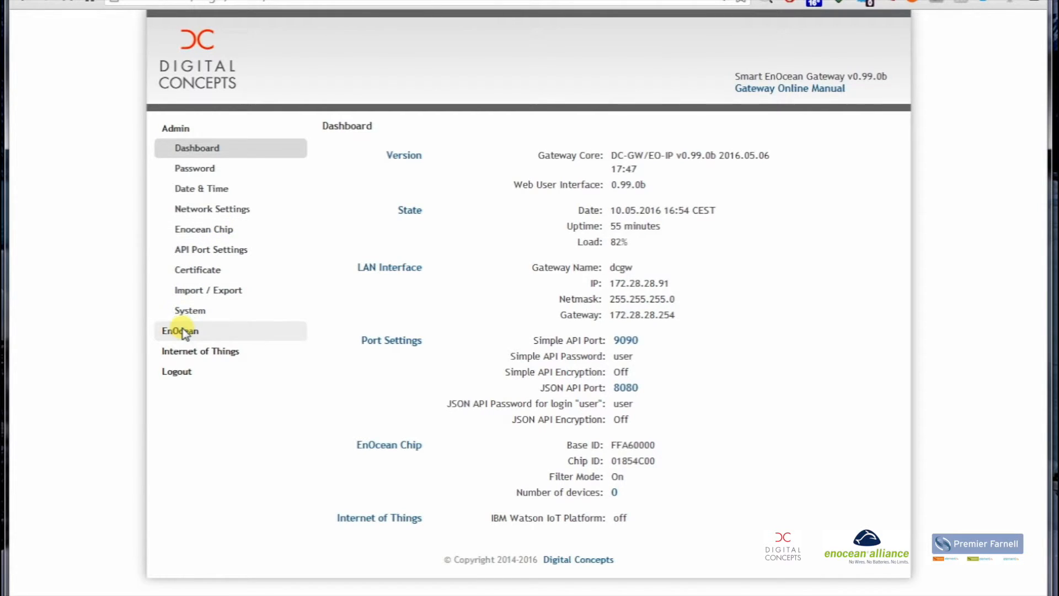
# Step: Open the EnOcean Devices page, which lists no devices yet
pyautogui.click(179, 330)
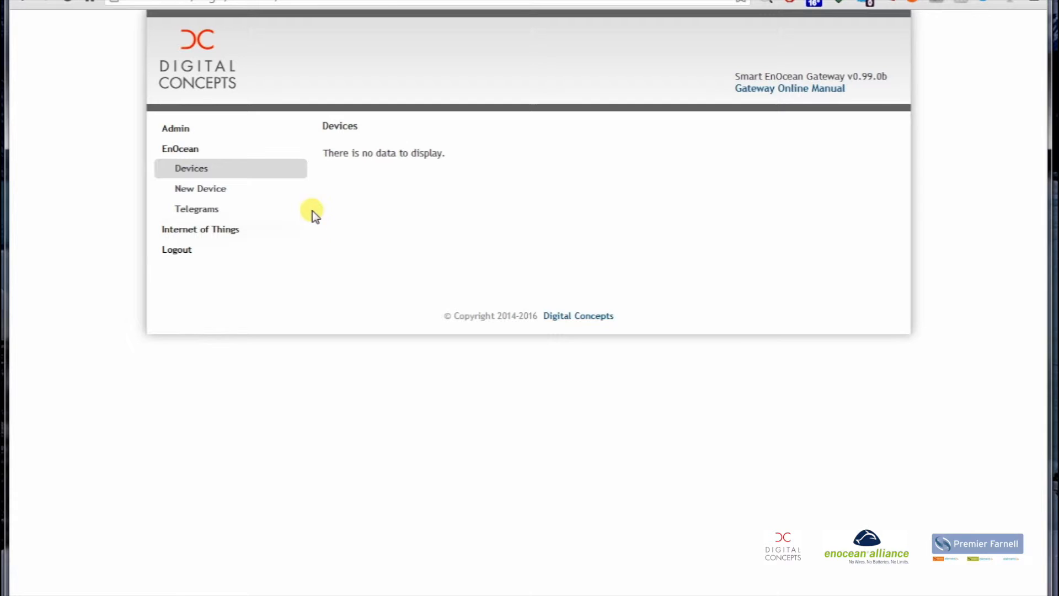
pyautogui.moveTo(526, 163)
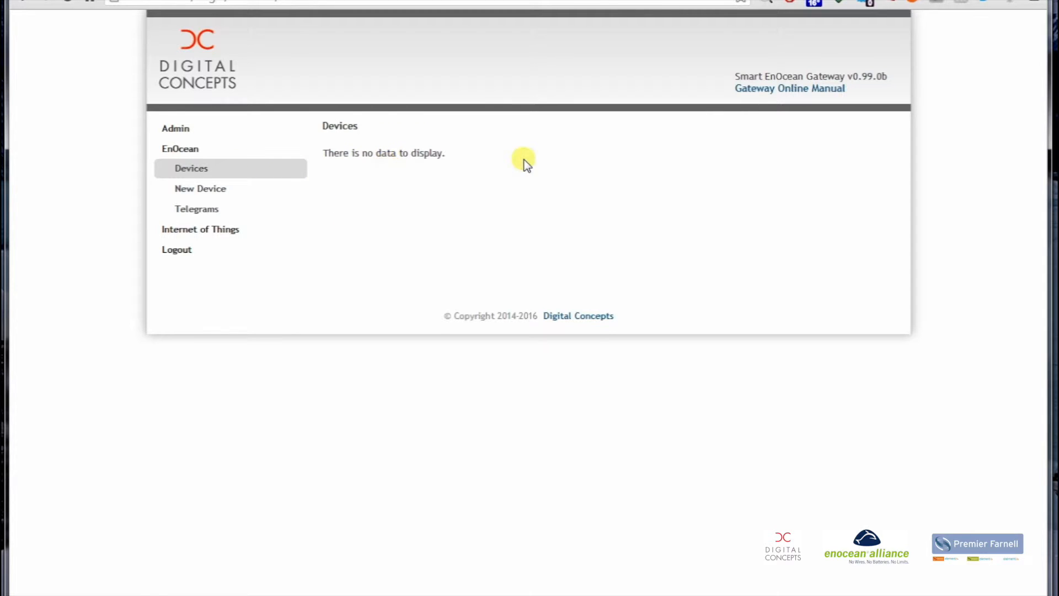
pyautogui.moveTo(405, 206)
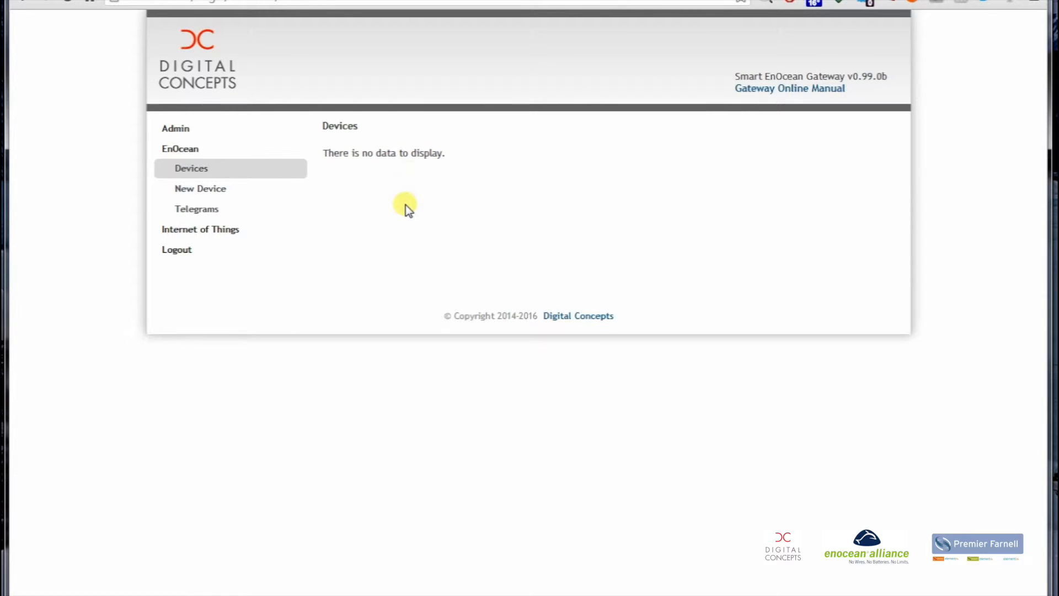
pyautogui.moveTo(210, 193)
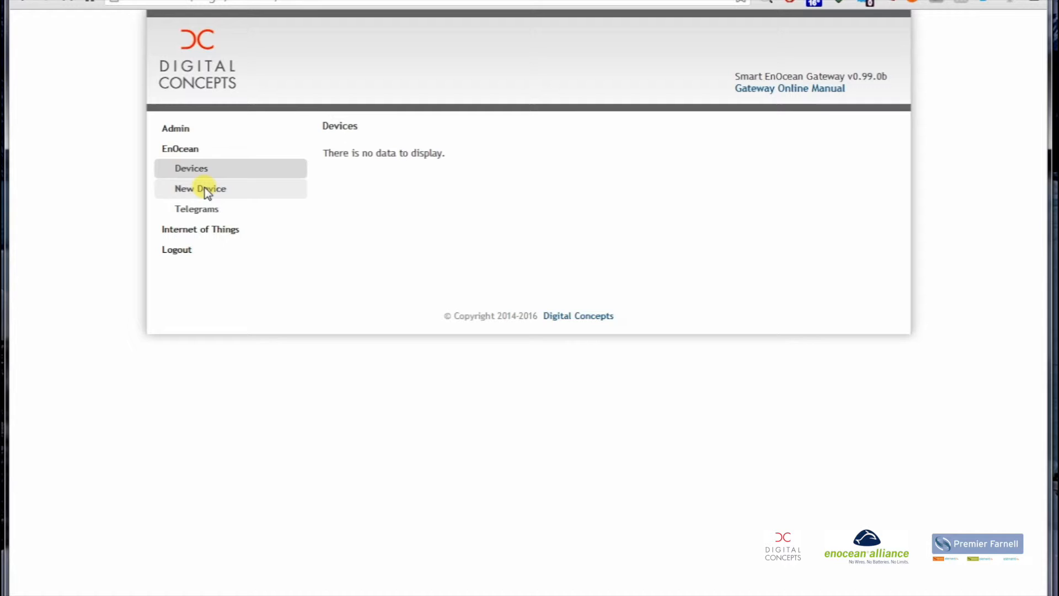
# Step: Start a new-device search that detects rocker 00290FE2 with EEP F6-02-01
pyautogui.click(199, 188)
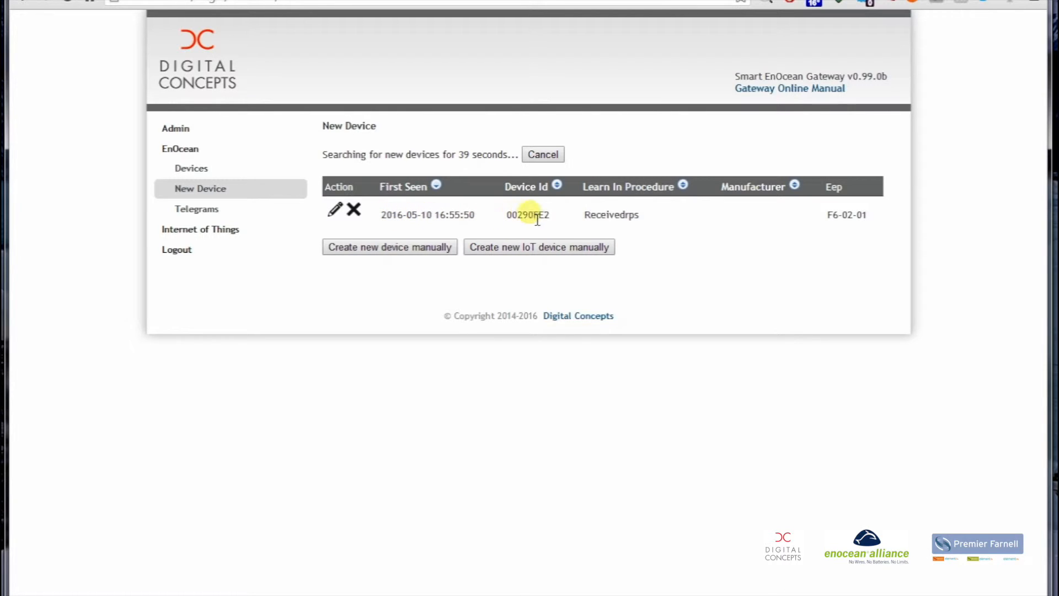
pyautogui.moveTo(563, 190)
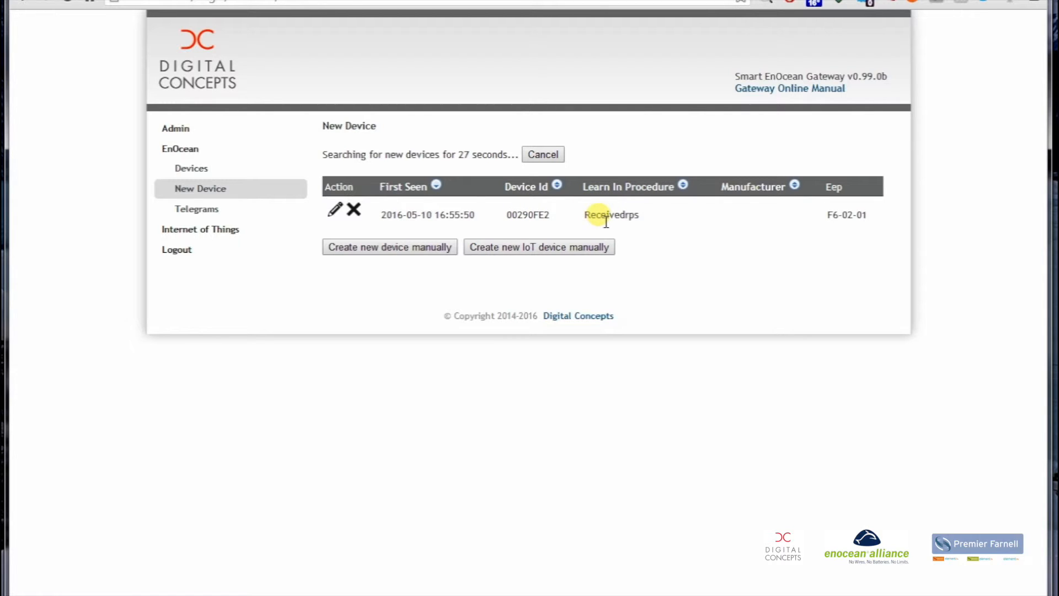
pyautogui.moveTo(827, 219)
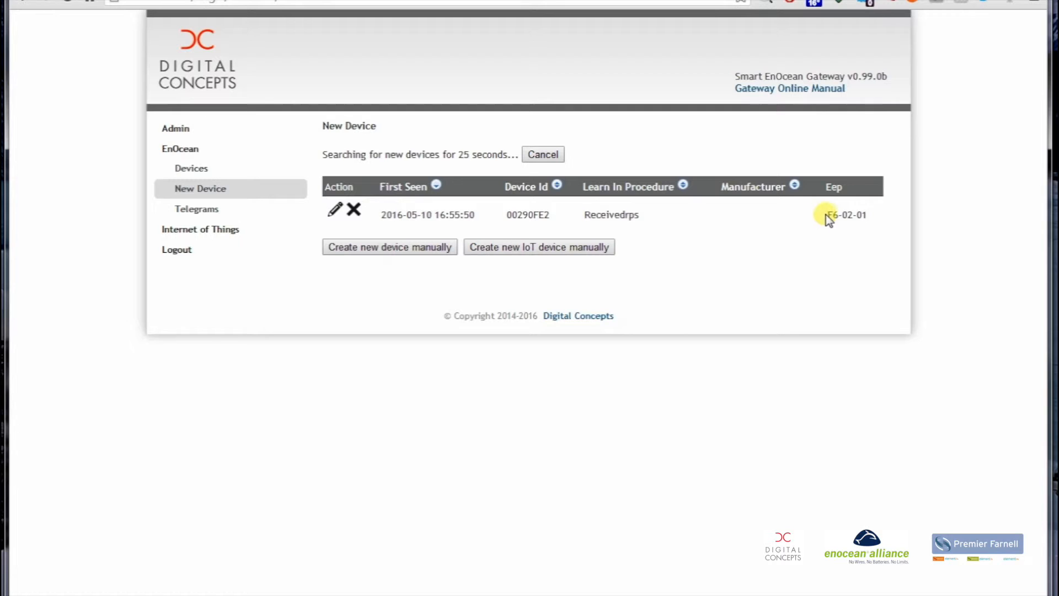
pyautogui.moveTo(871, 219)
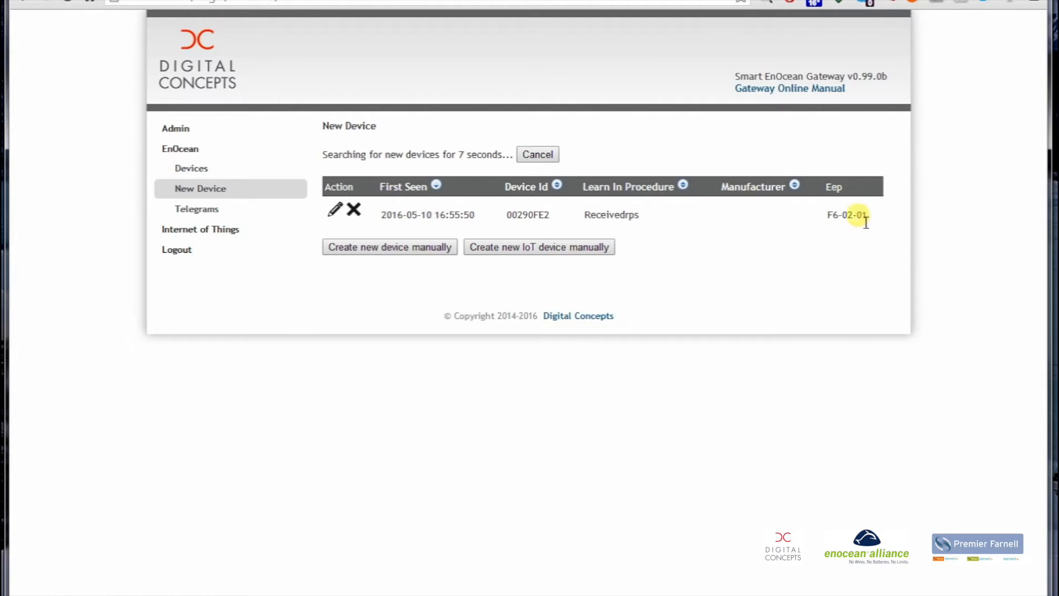
pyautogui.moveTo(334, 210)
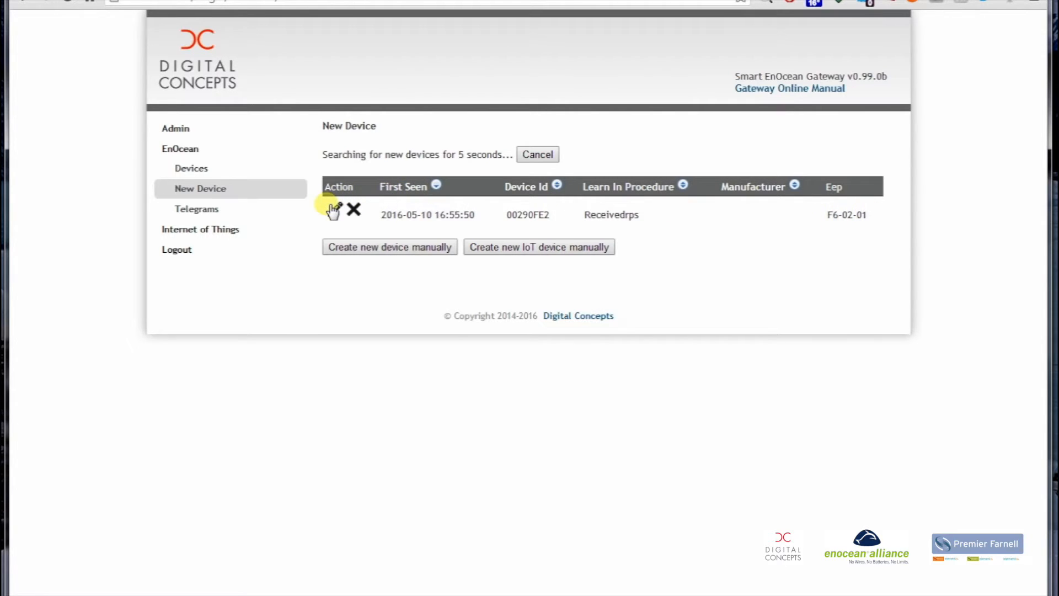
pyautogui.moveTo(351, 291)
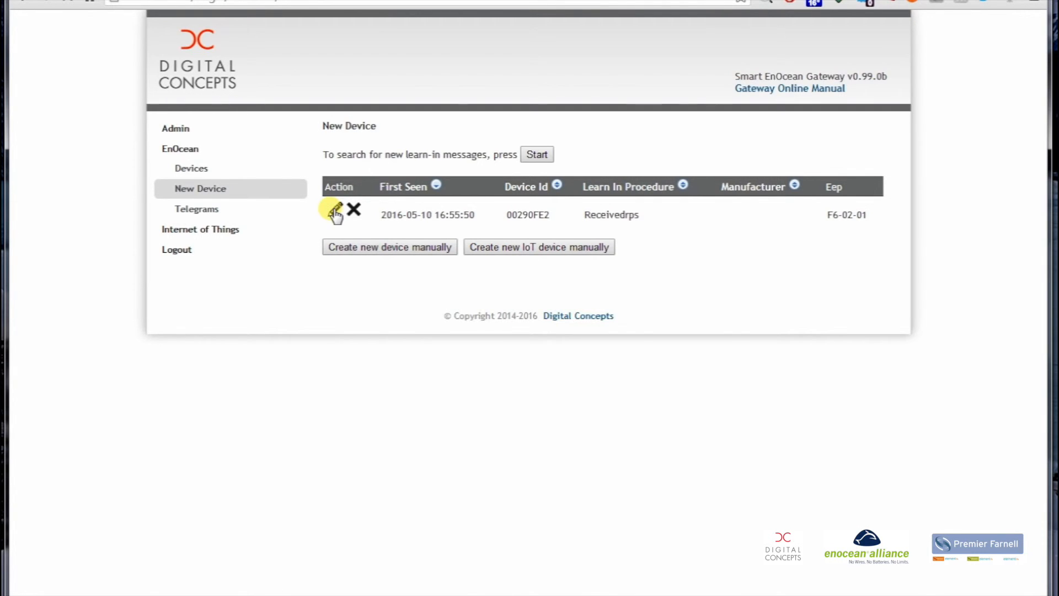
# Step: Open device 00290FE2's settings and enter the friendly name 'DemoRocker'
pyautogui.click(333, 210)
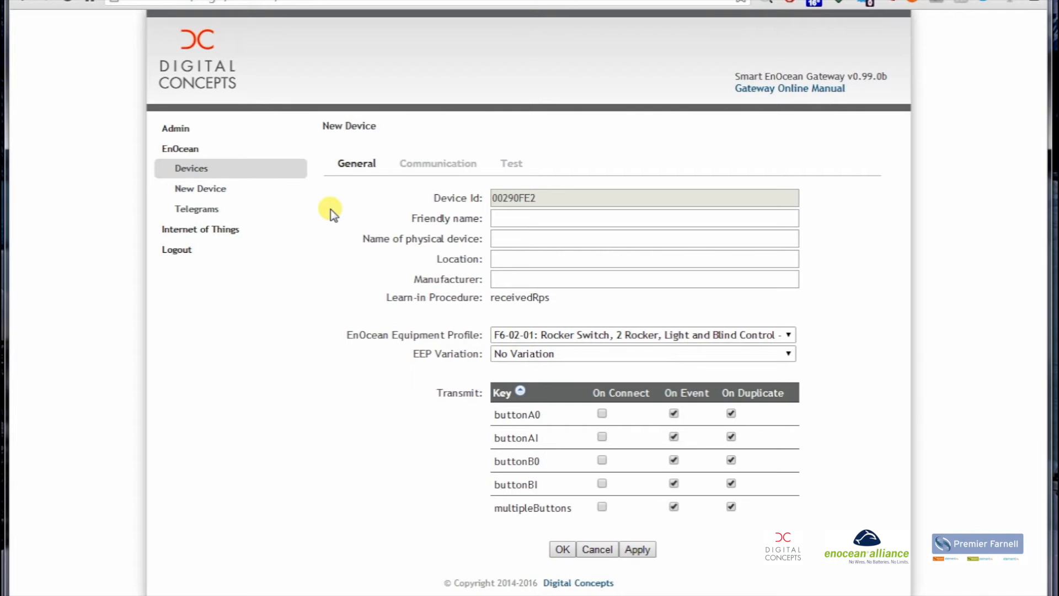
pyautogui.click(643, 217)
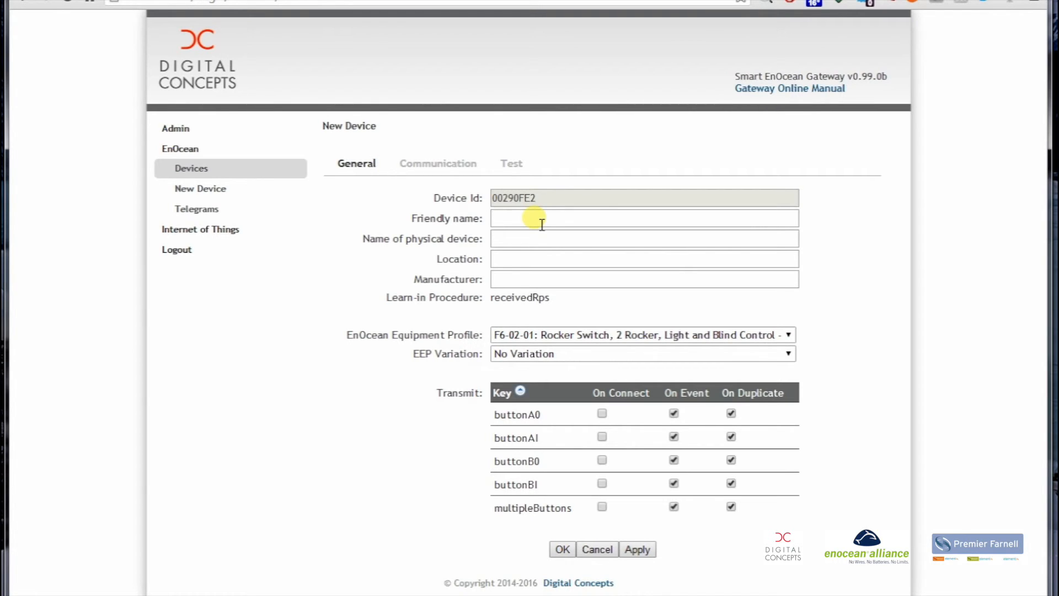
pyautogui.write('Demo')
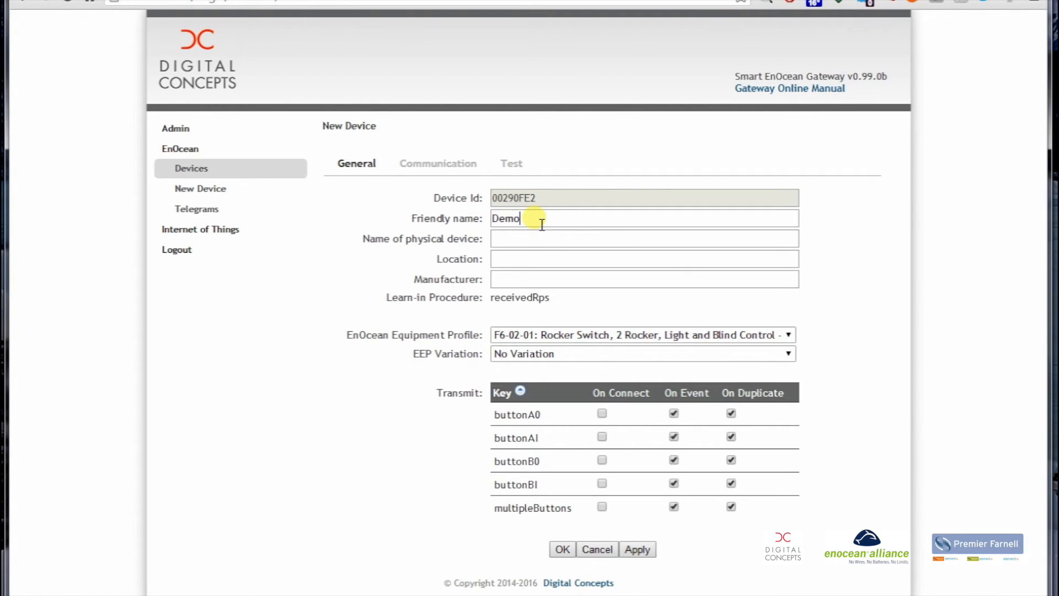
pyautogui.write('Rocker')
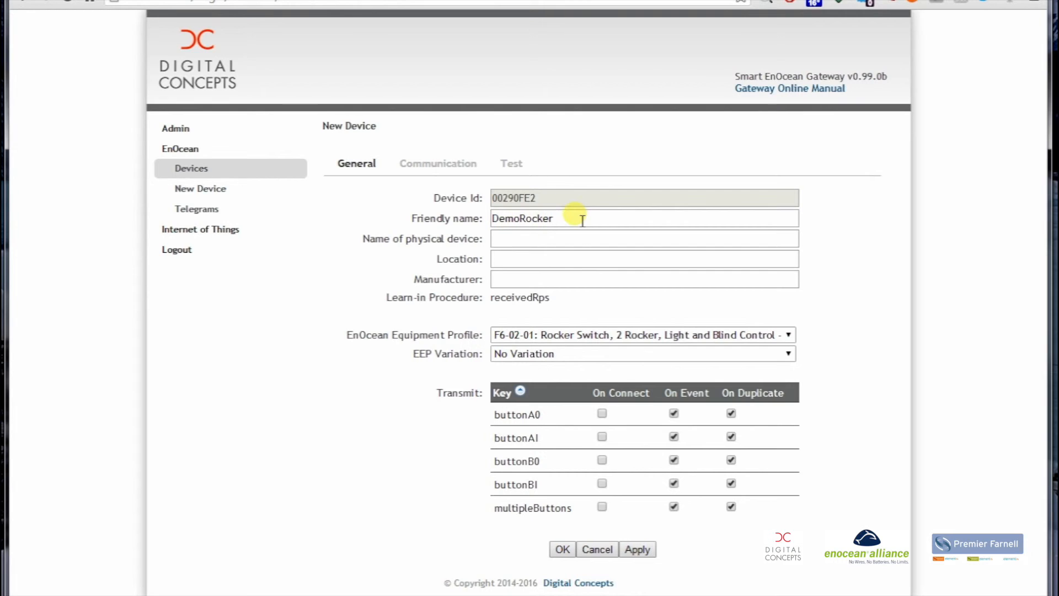
pyautogui.moveTo(739, 334)
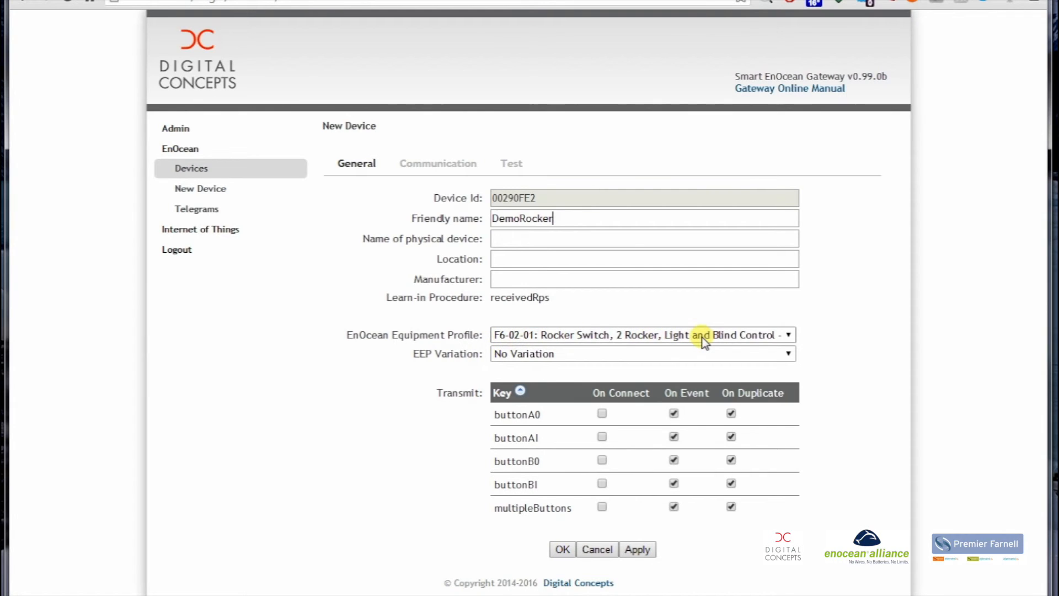
pyautogui.moveTo(512, 363)
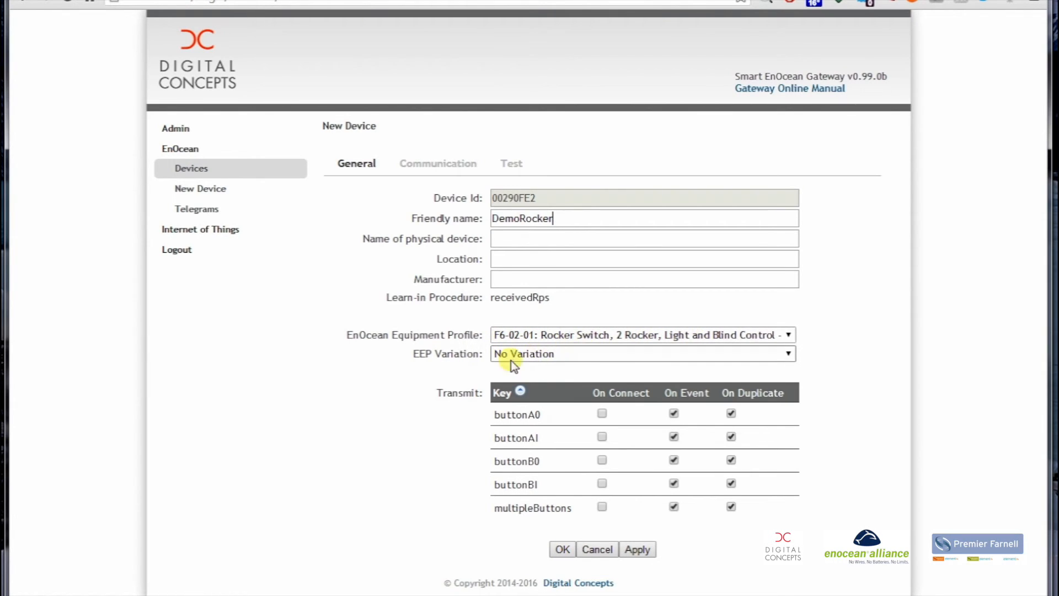
pyautogui.moveTo(695, 482)
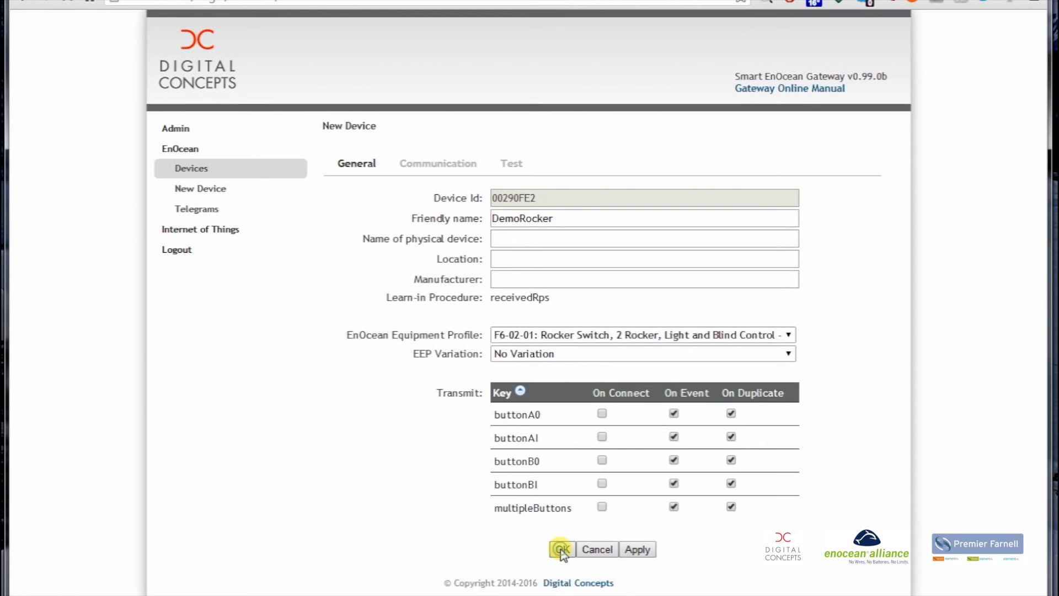
# Step: Save device 00290FE2 and show the Devices list containing DemoRocker
pyautogui.click(562, 550)
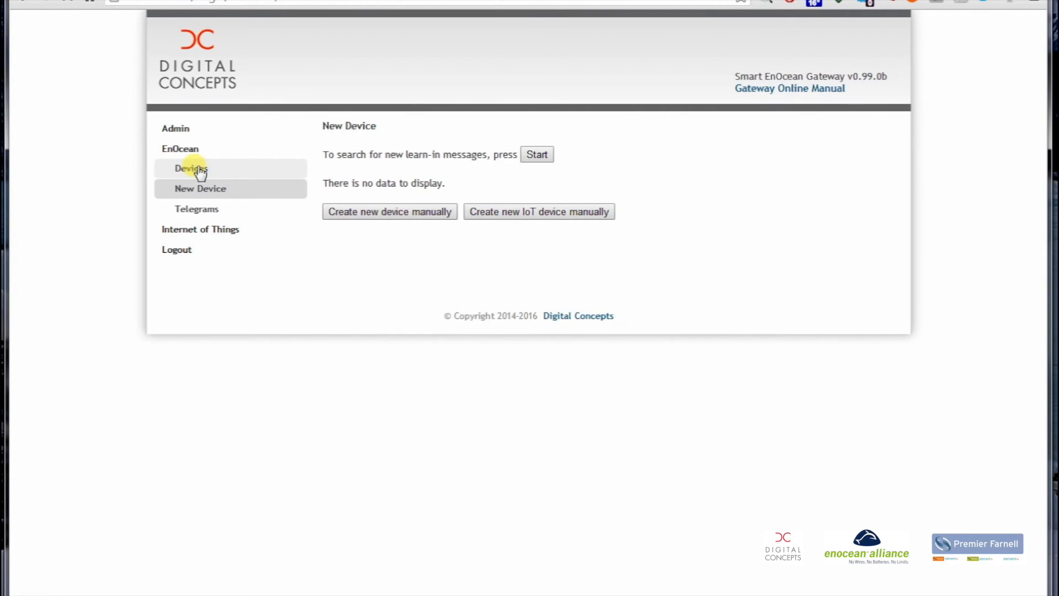
pyautogui.click(191, 168)
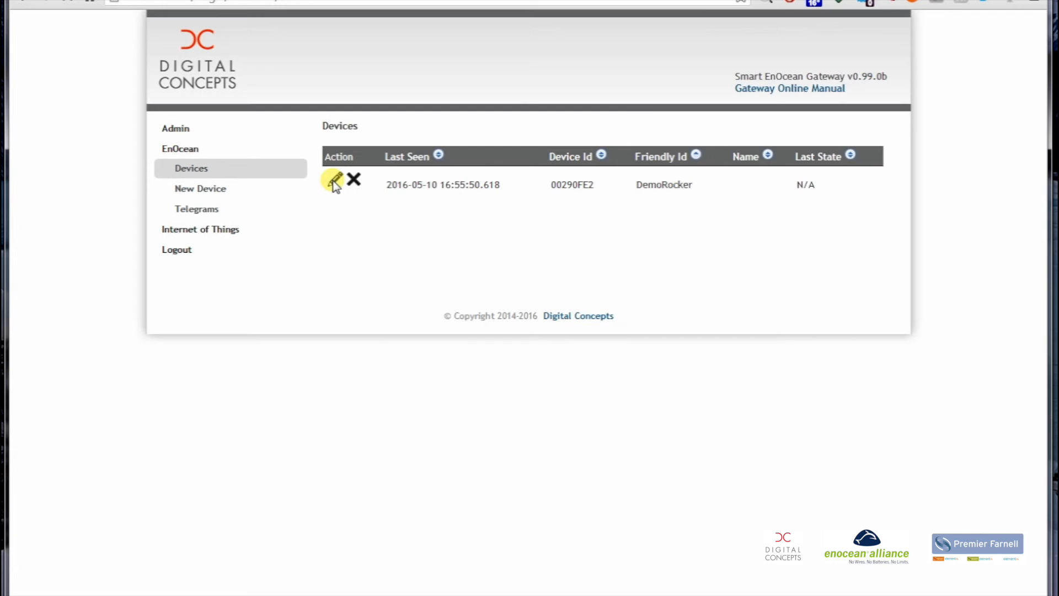
# Step: Show DemoRocker's received telegrams under Communication > Test, including buttonB0 pressed and released
pyautogui.click(334, 181)
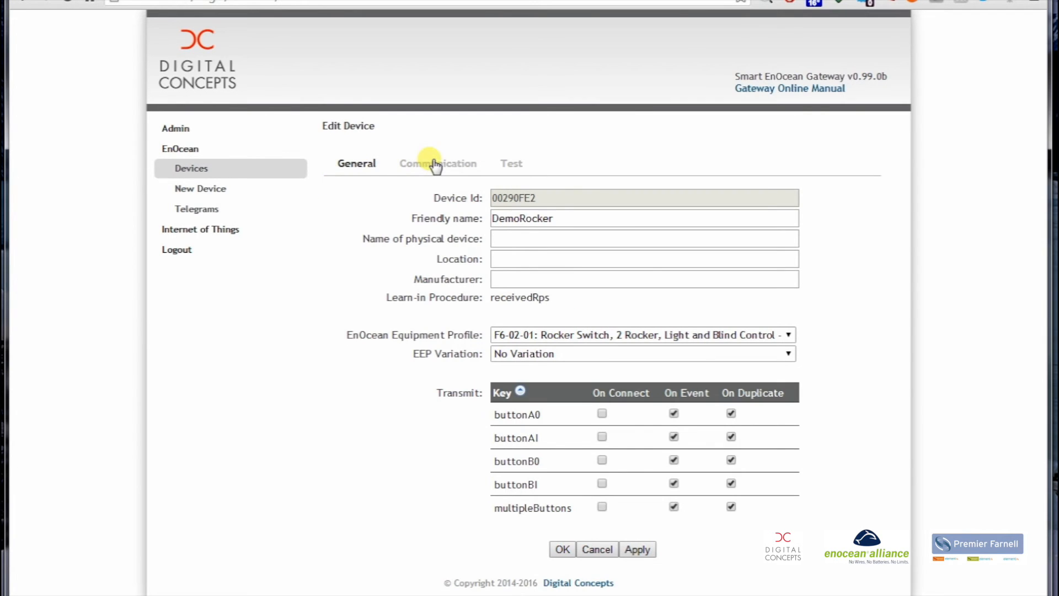
pyautogui.moveTo(520, 163)
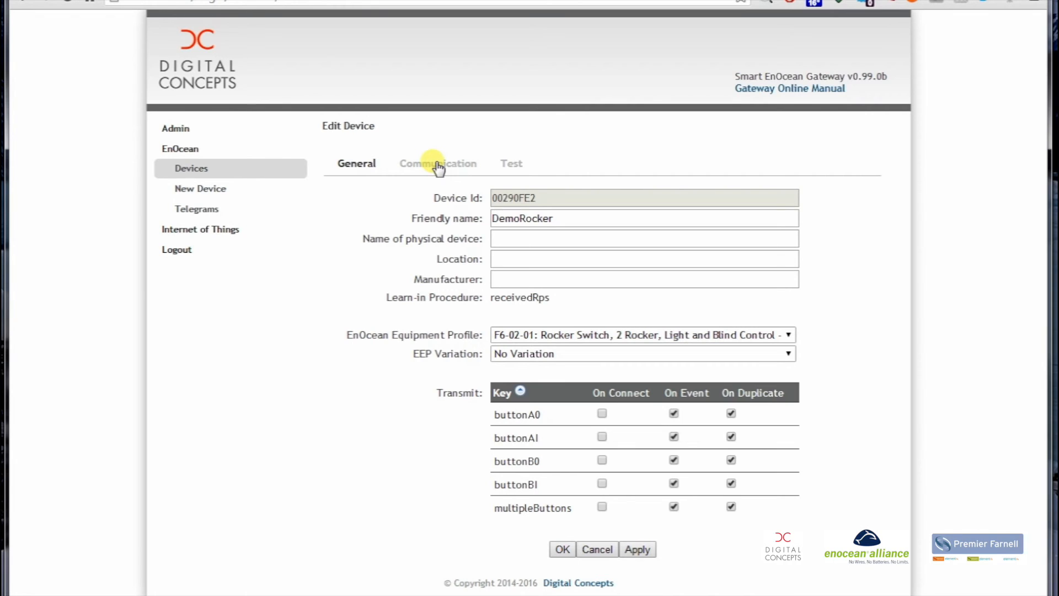
pyautogui.click(437, 163)
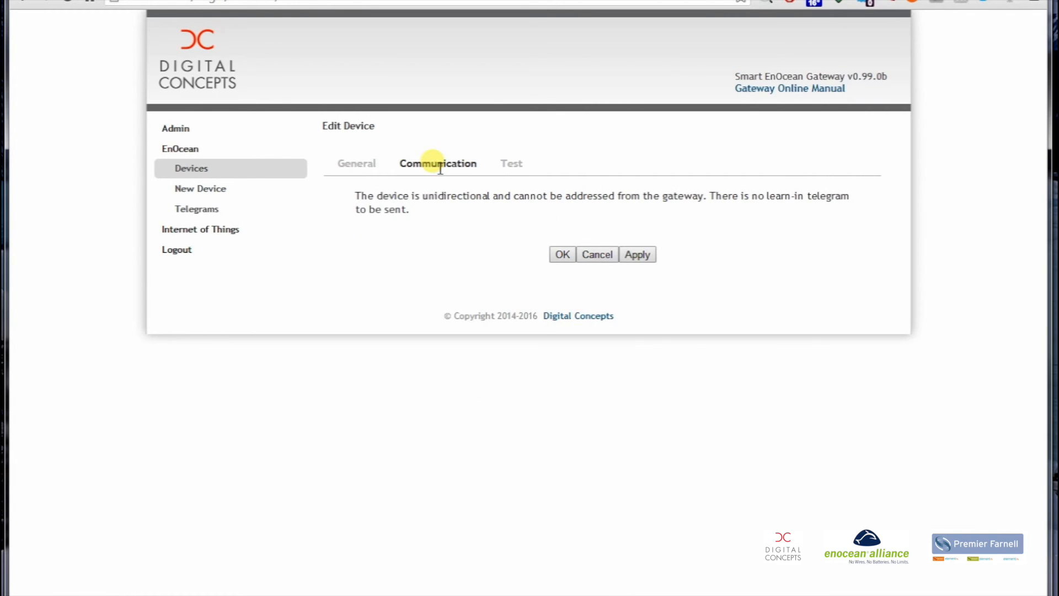
pyautogui.moveTo(512, 163)
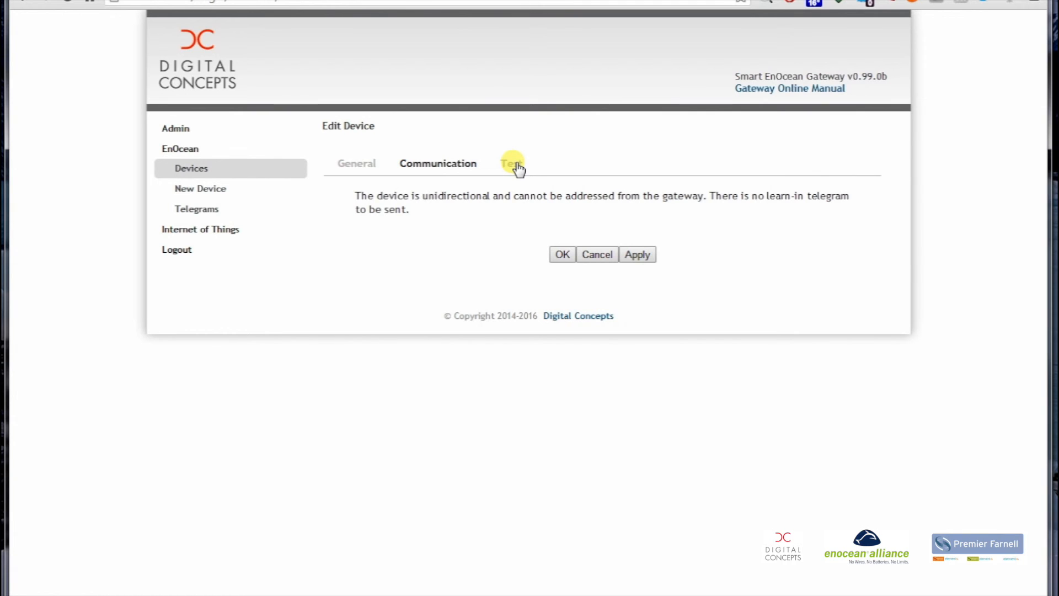
pyautogui.click(511, 162)
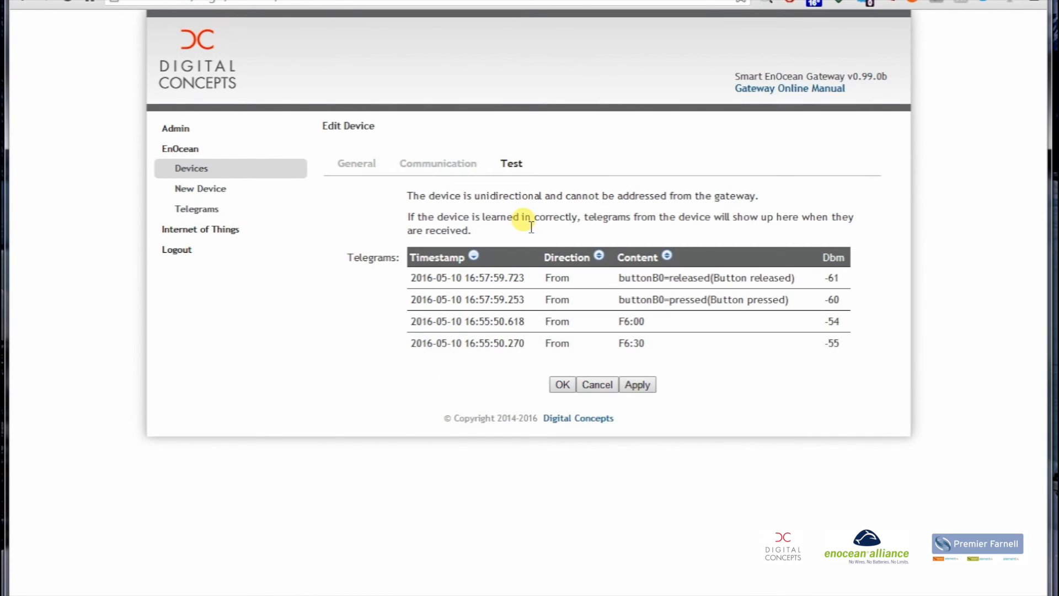
pyautogui.moveTo(633, 289)
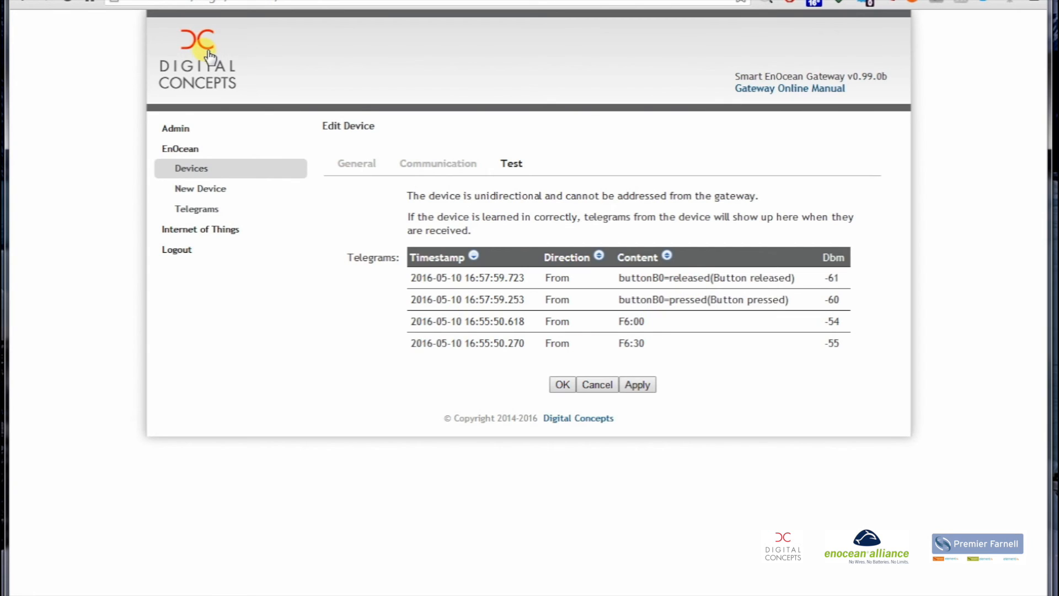
pyautogui.moveTo(196, 147)
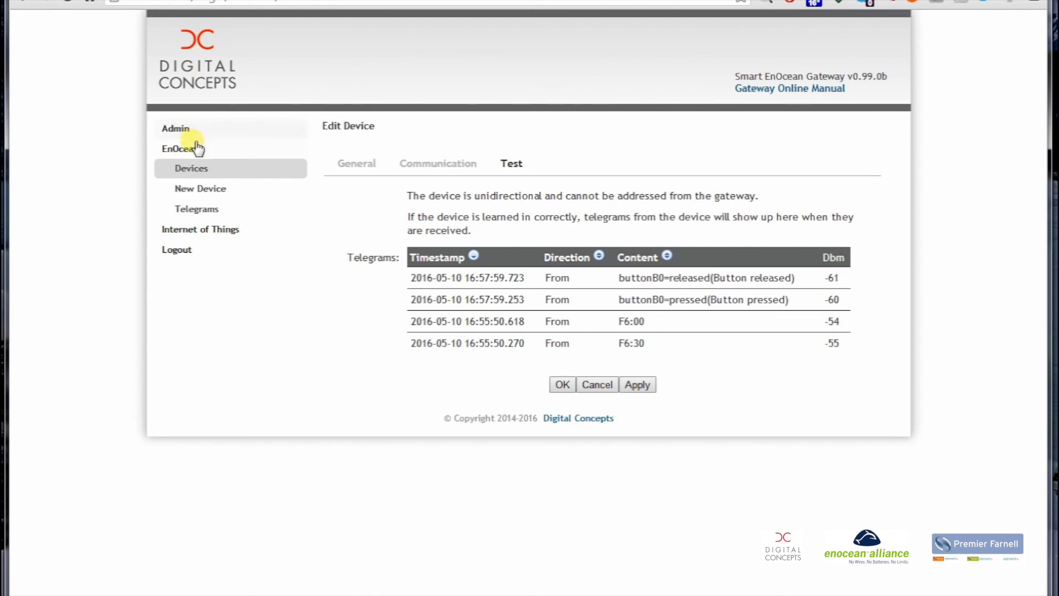
# Step: Return to the Admin dashboard, which reports one device on the EnOcean chip
pyautogui.click(174, 129)
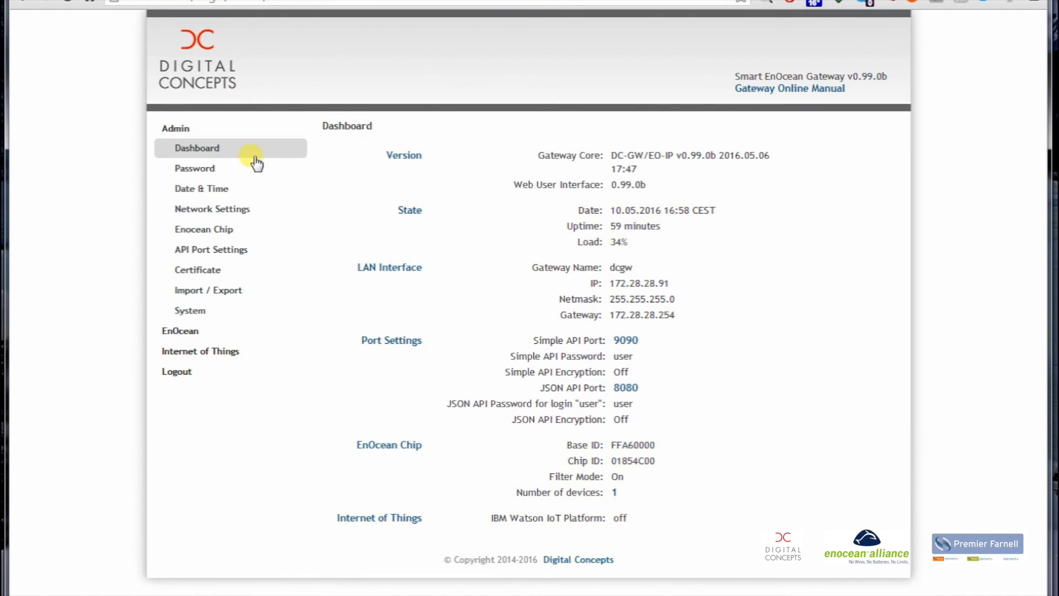
pyautogui.moveTo(618, 499)
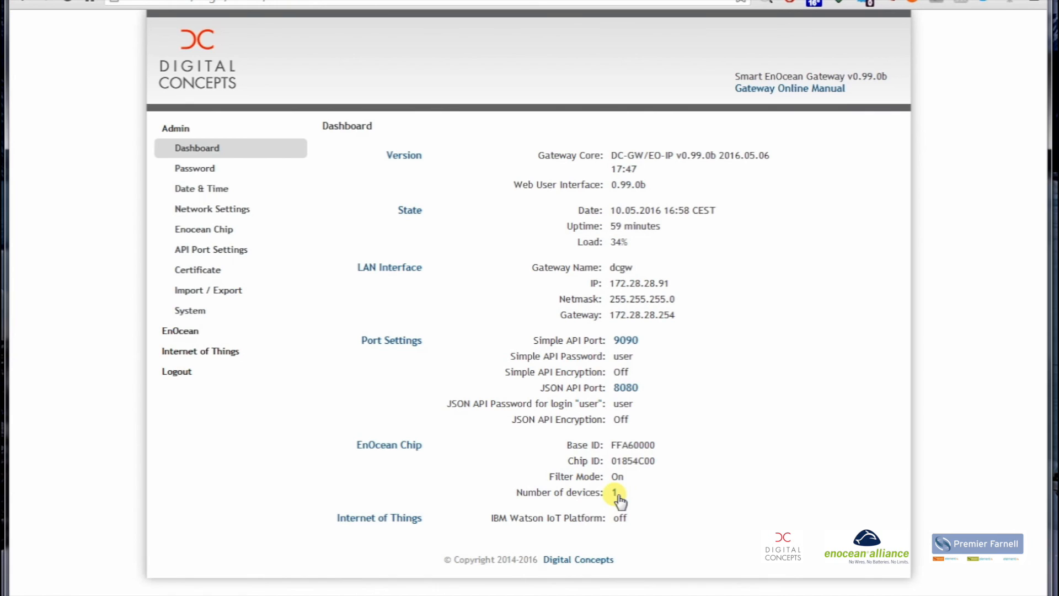